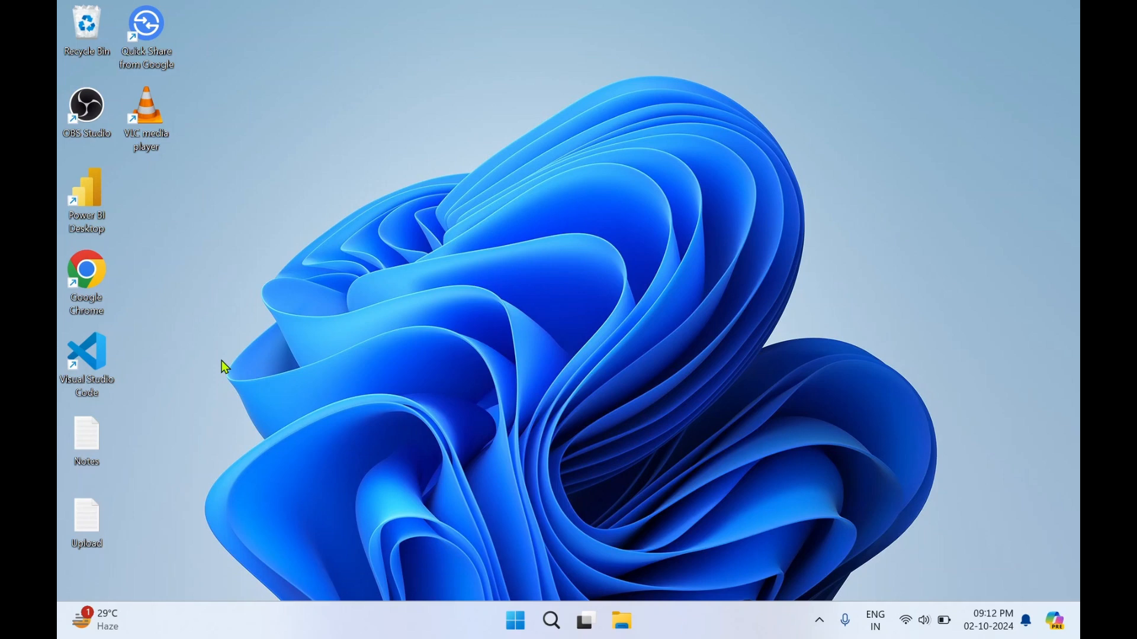
pyautogui.moveTo(162, 307)
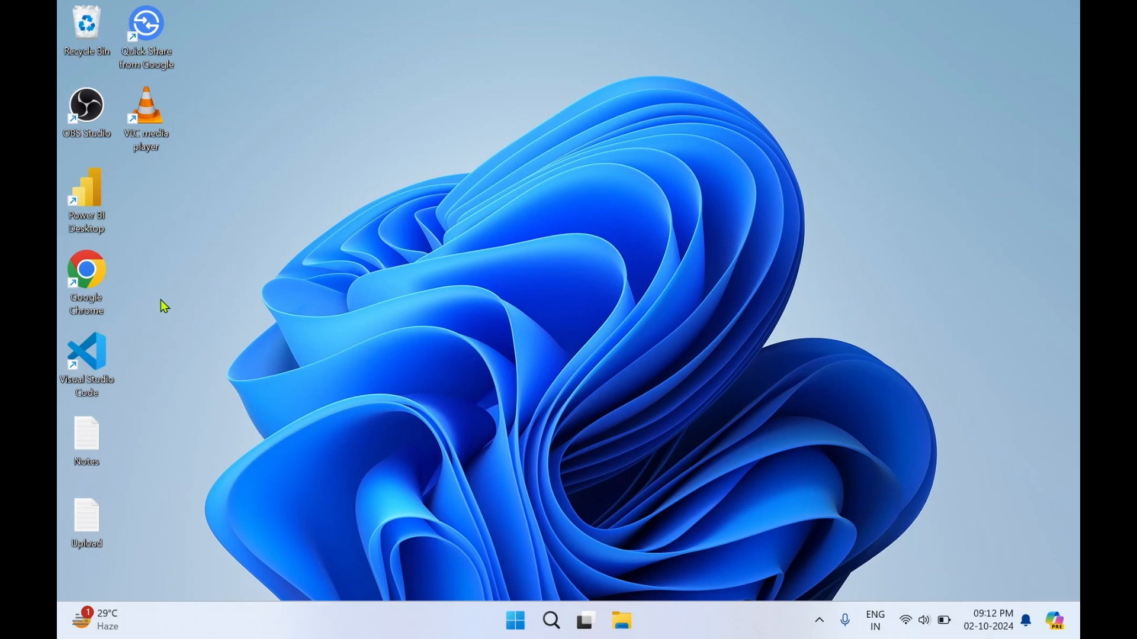
pyautogui.moveTo(85, 281)
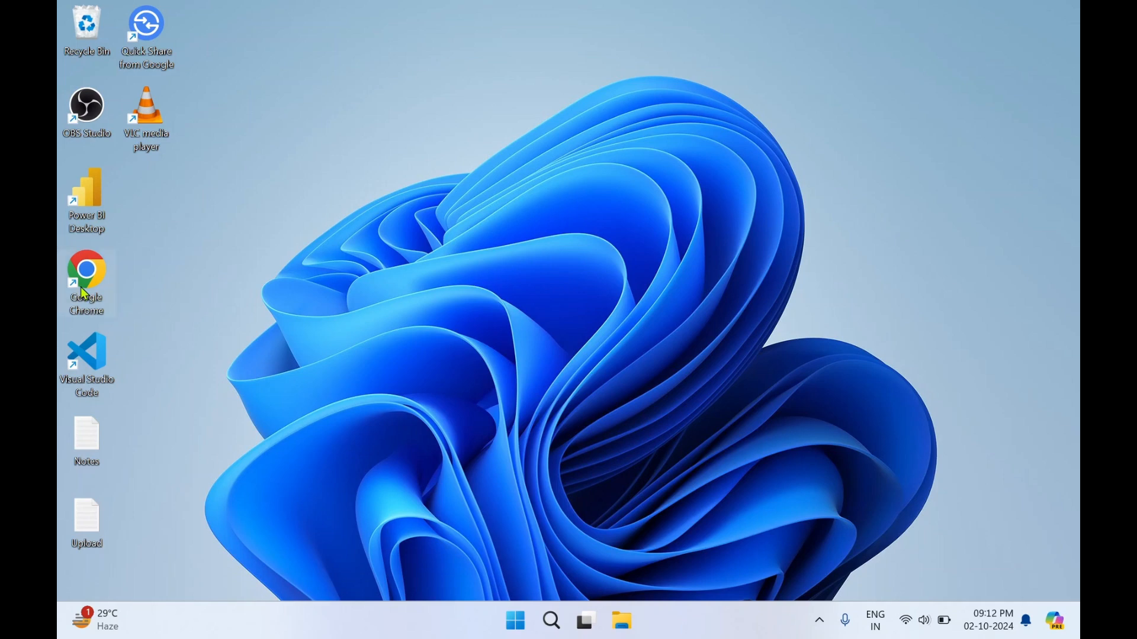
# - Launch Google Chrome and begin a Google search for 'webtorrent download'
pyautogui.doubleClick(85, 281)
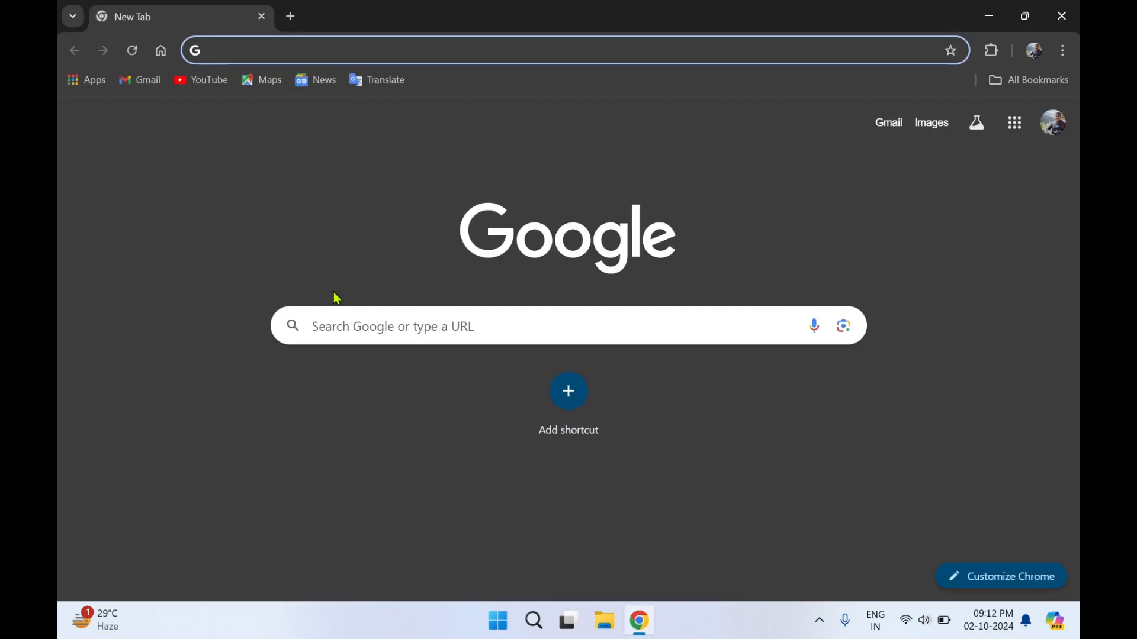
pyautogui.click(565, 50)
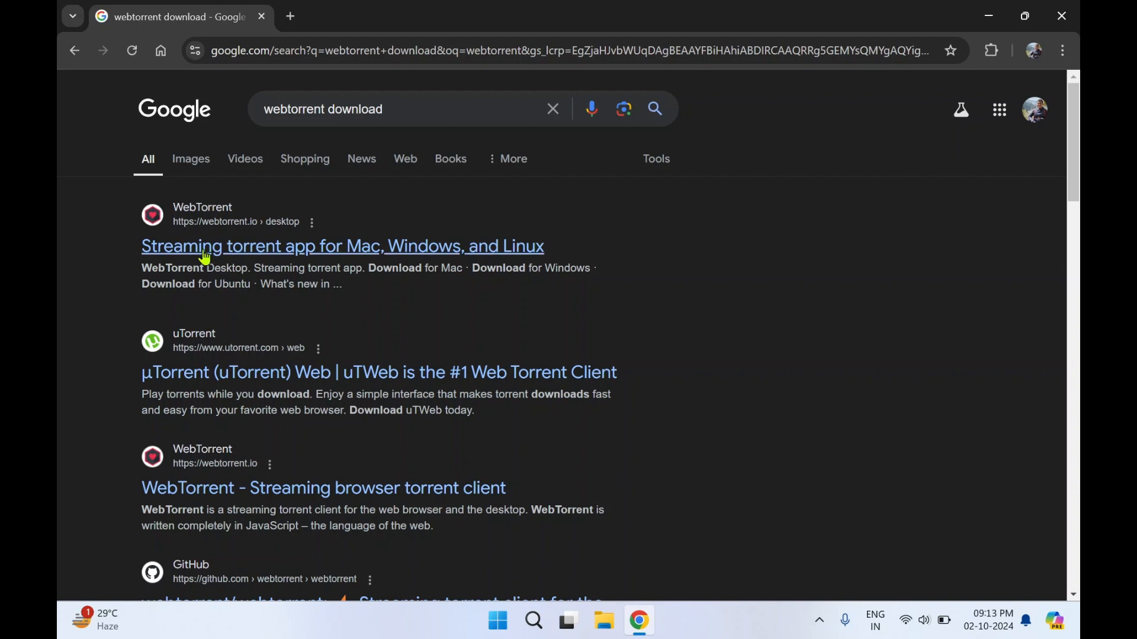
pyautogui.moveTo(243, 265)
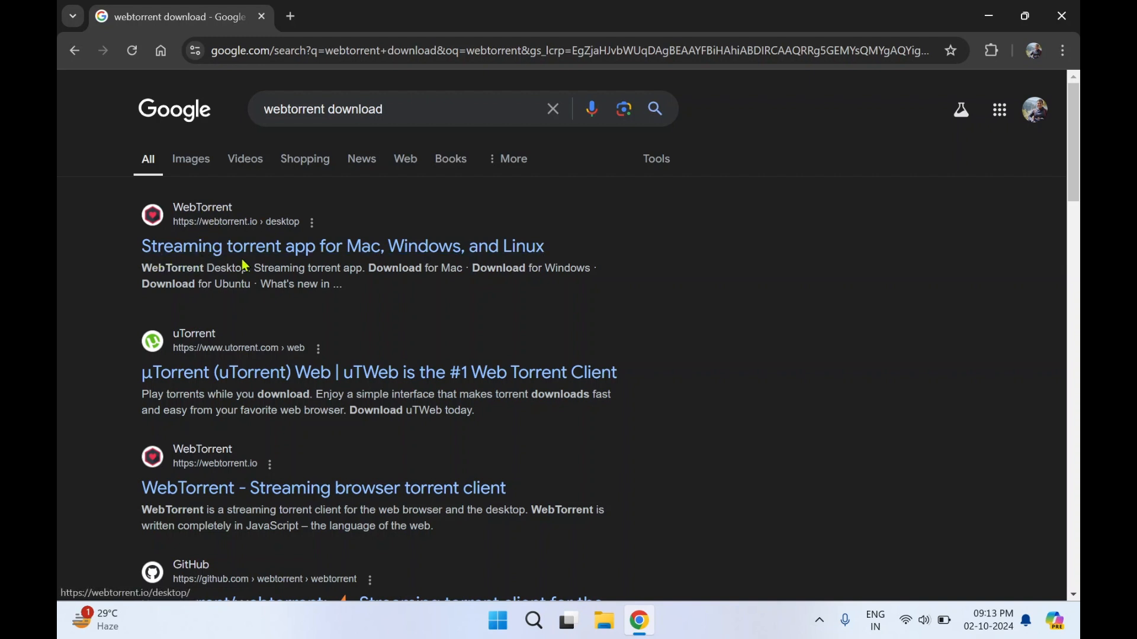
pyautogui.moveTo(302, 264)
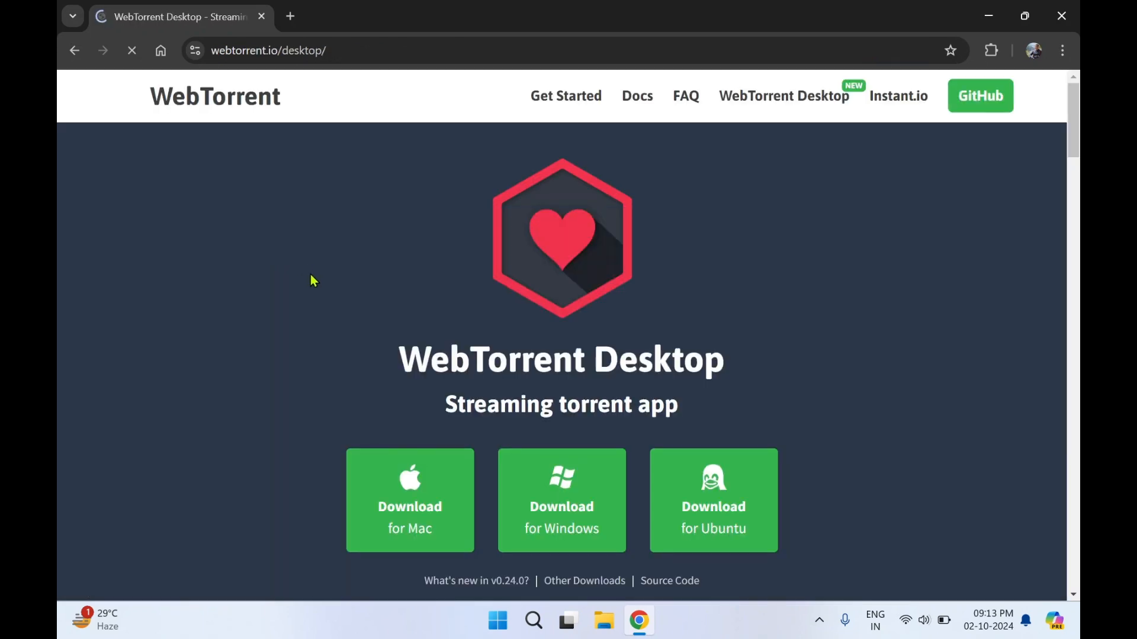
pyautogui.moveTo(246, 354)
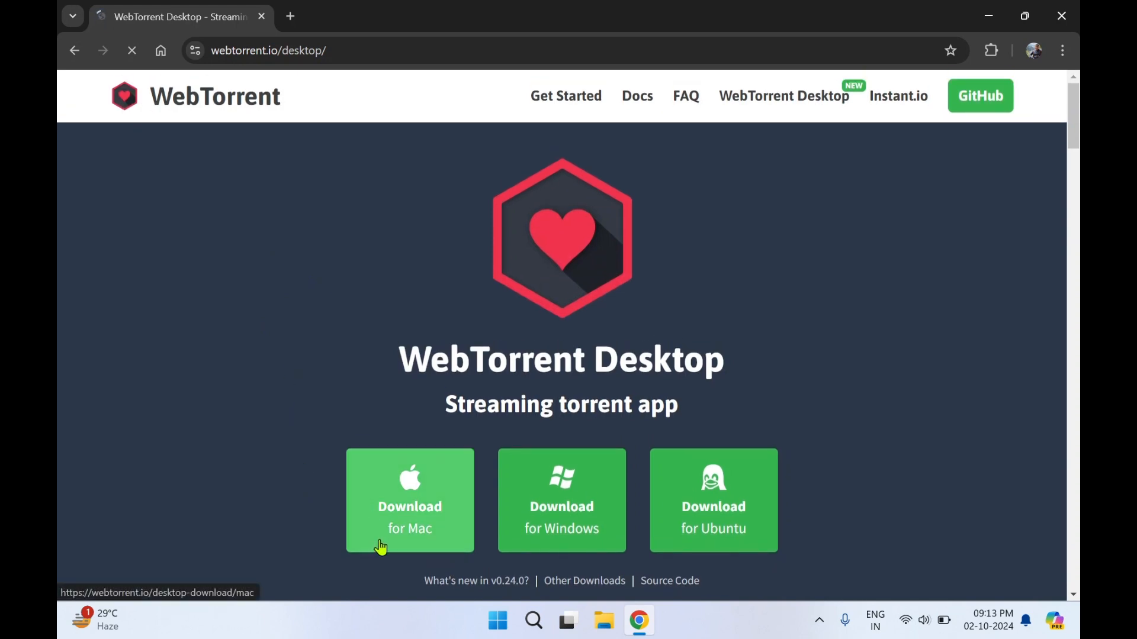
pyautogui.moveTo(562, 545)
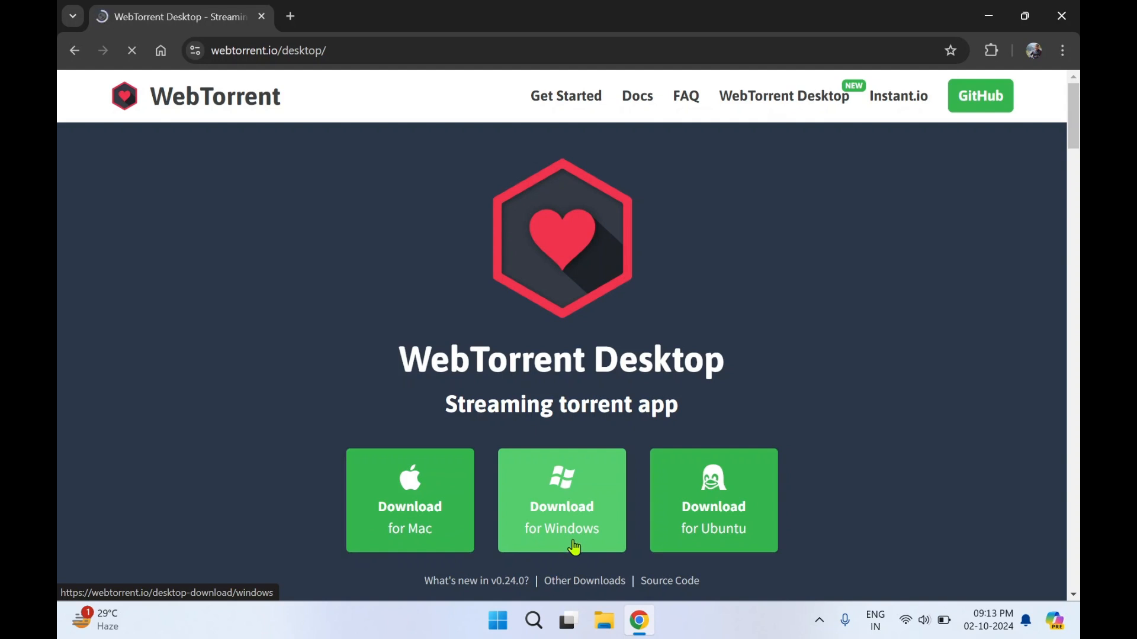
pyautogui.moveTo(761, 538)
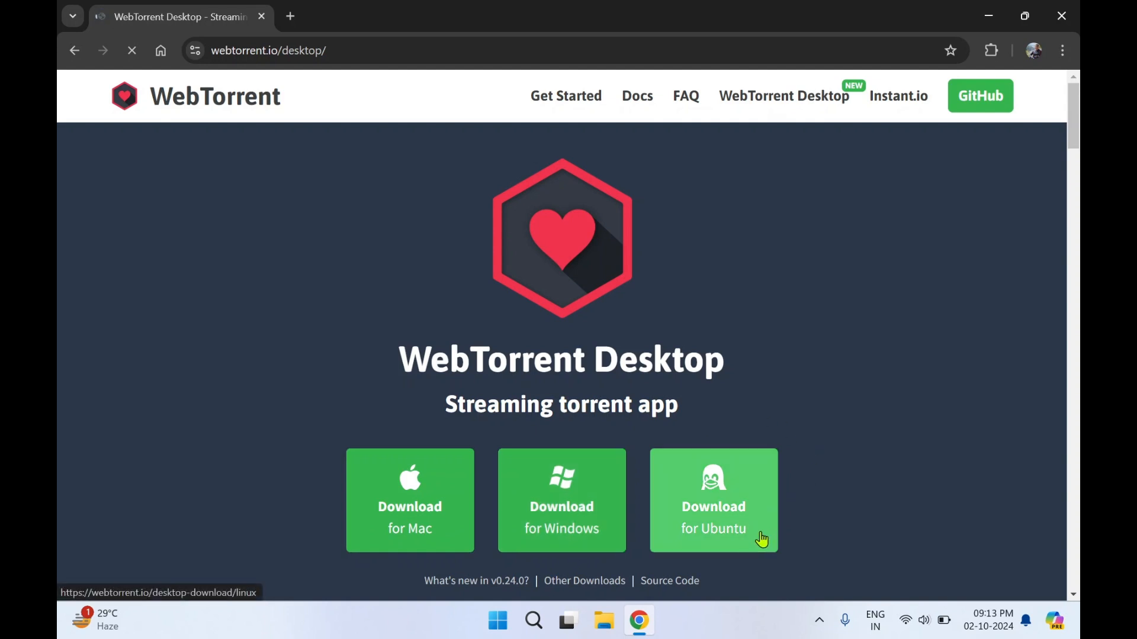
pyautogui.moveTo(561, 523)
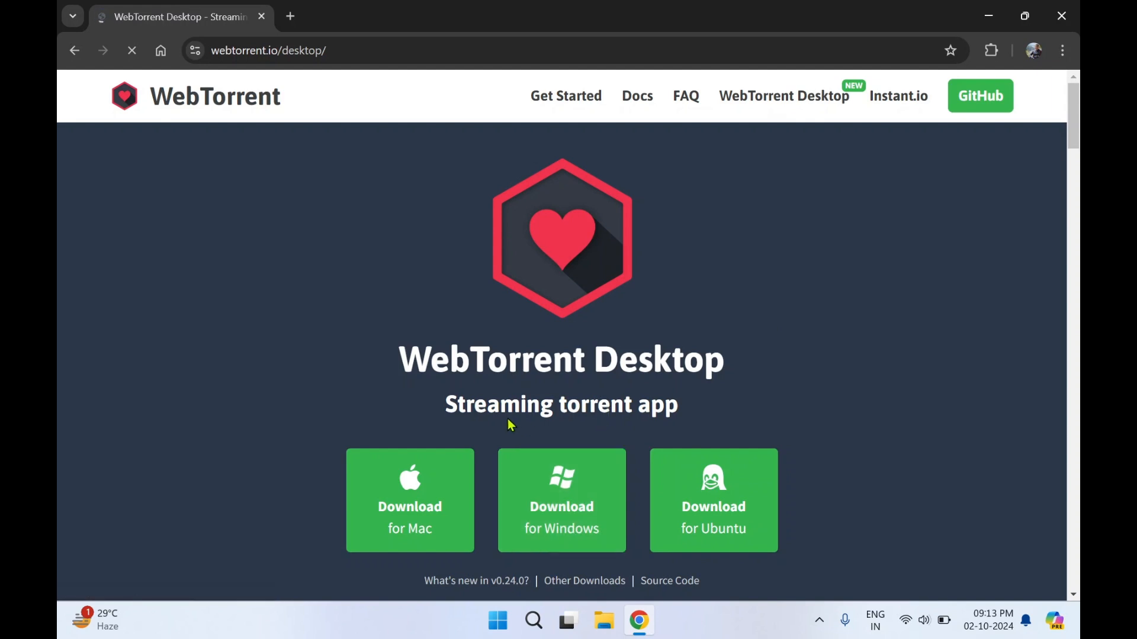
pyautogui.moveTo(566, 427)
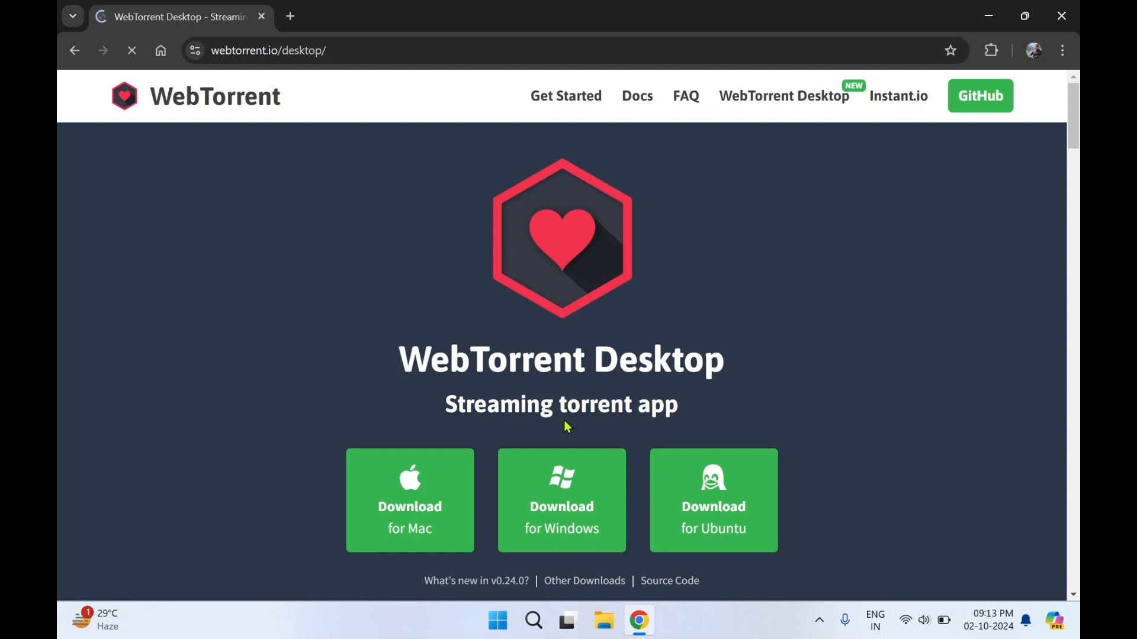
pyautogui.moveTo(588, 448)
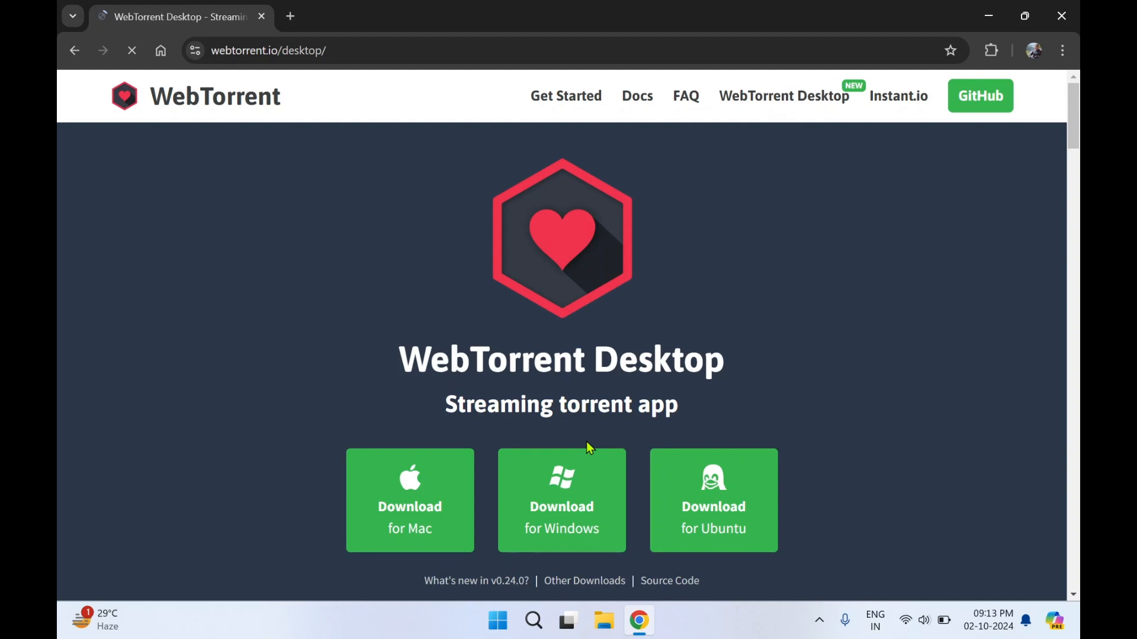
pyautogui.moveTo(561, 544)
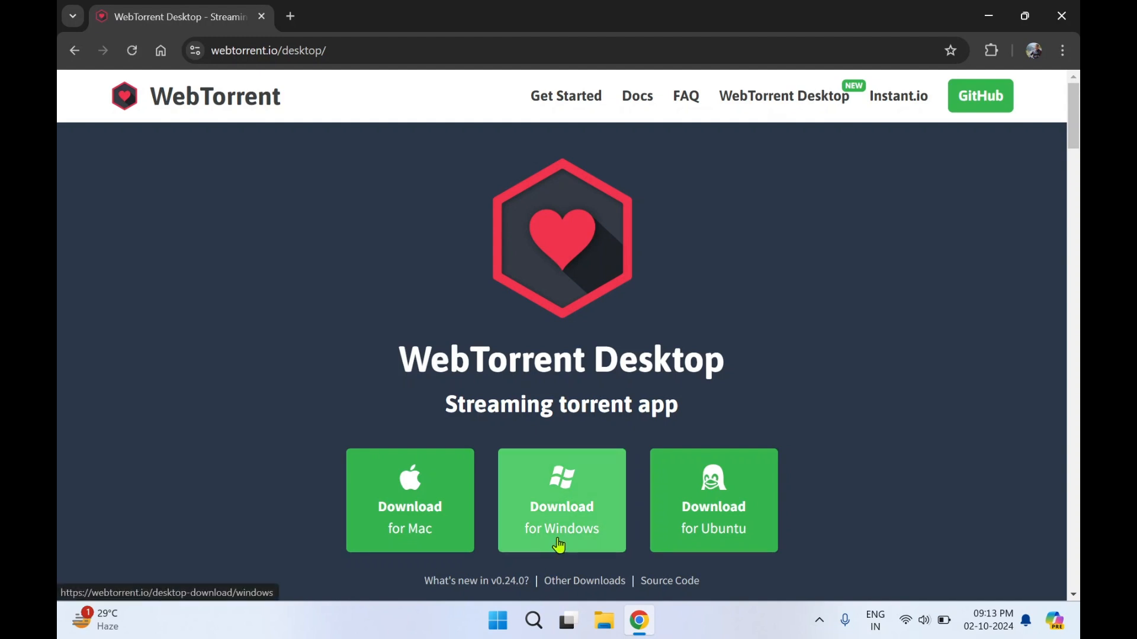
# - Download WebTorrentSetup-v0.24.0.exe for Windows and run it from Chrome's downloads panel
pyautogui.click(560, 500)
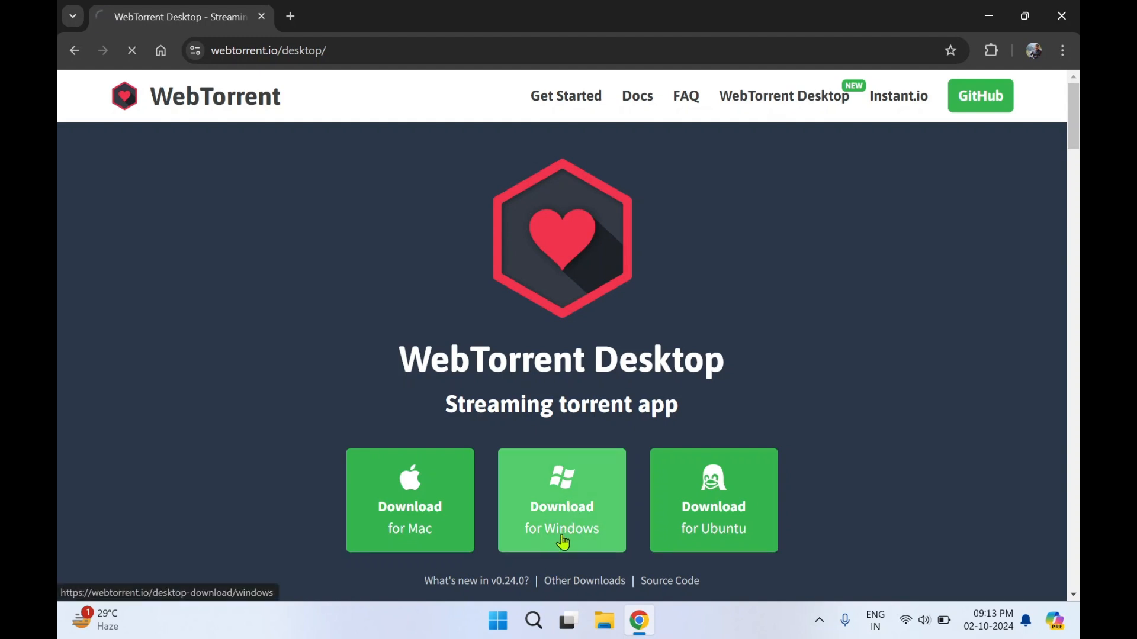
pyautogui.click(562, 500)
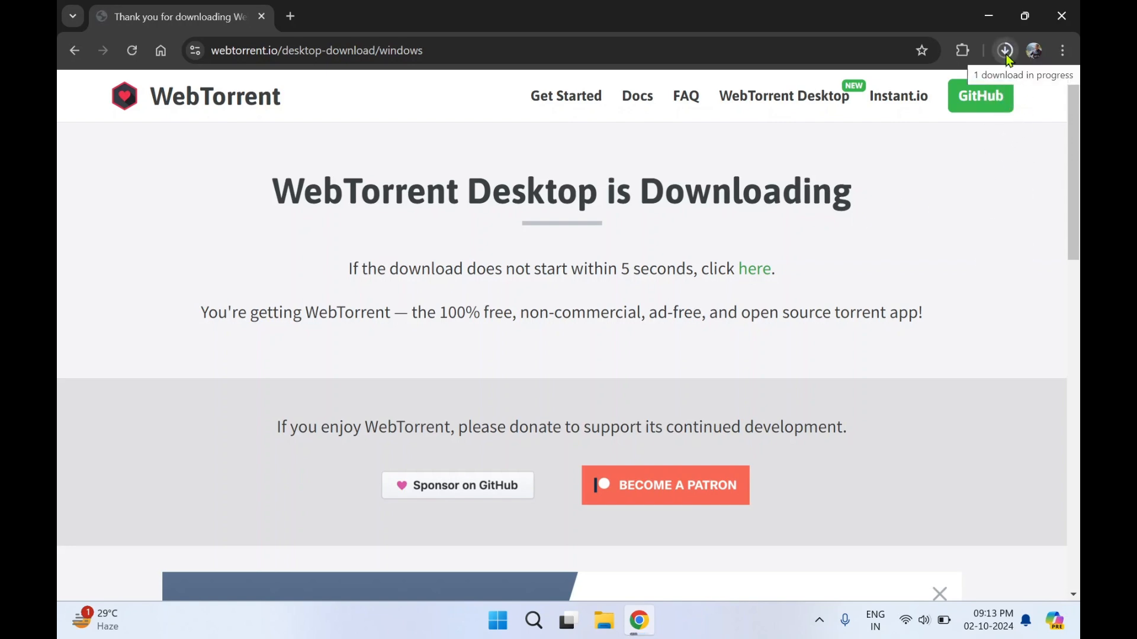
pyautogui.click(1005, 49)
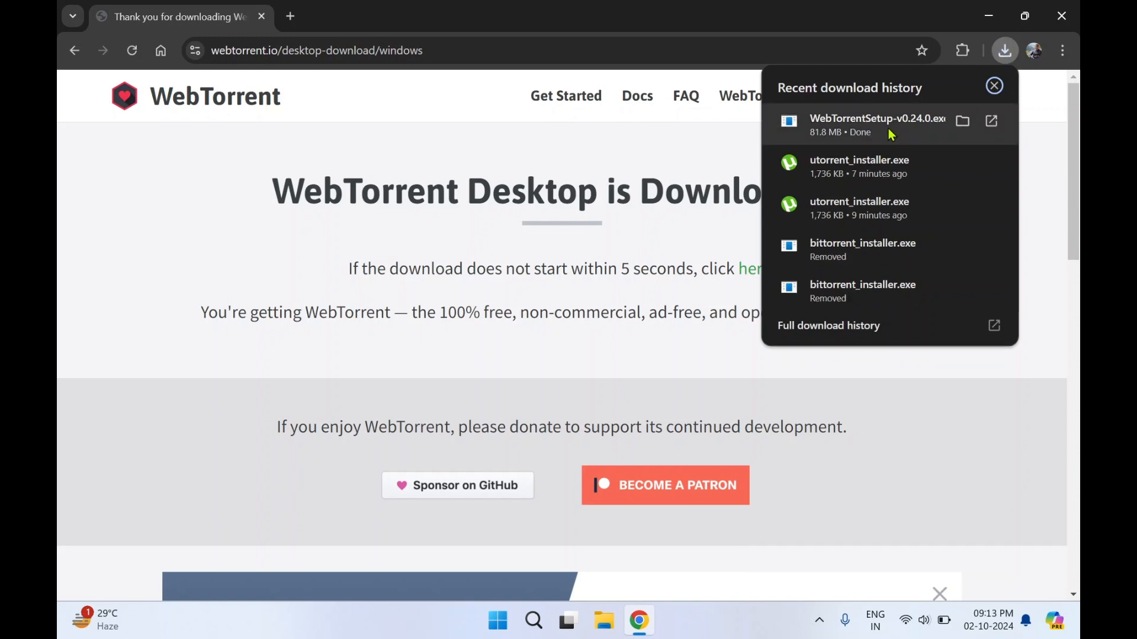
pyautogui.click(994, 85)
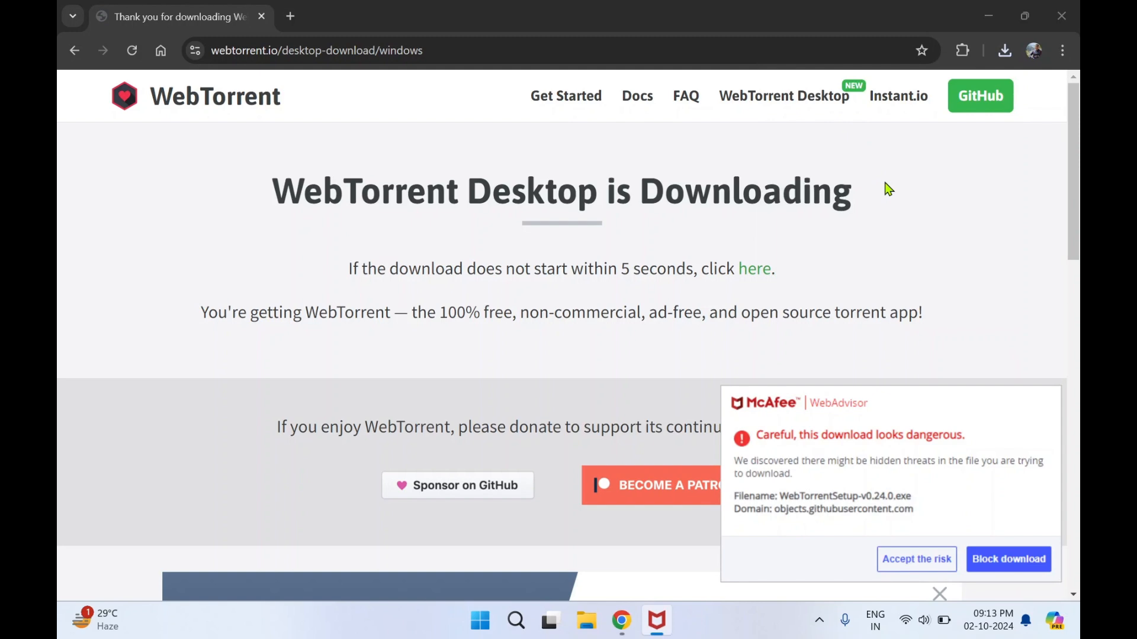
pyautogui.moveTo(917, 559)
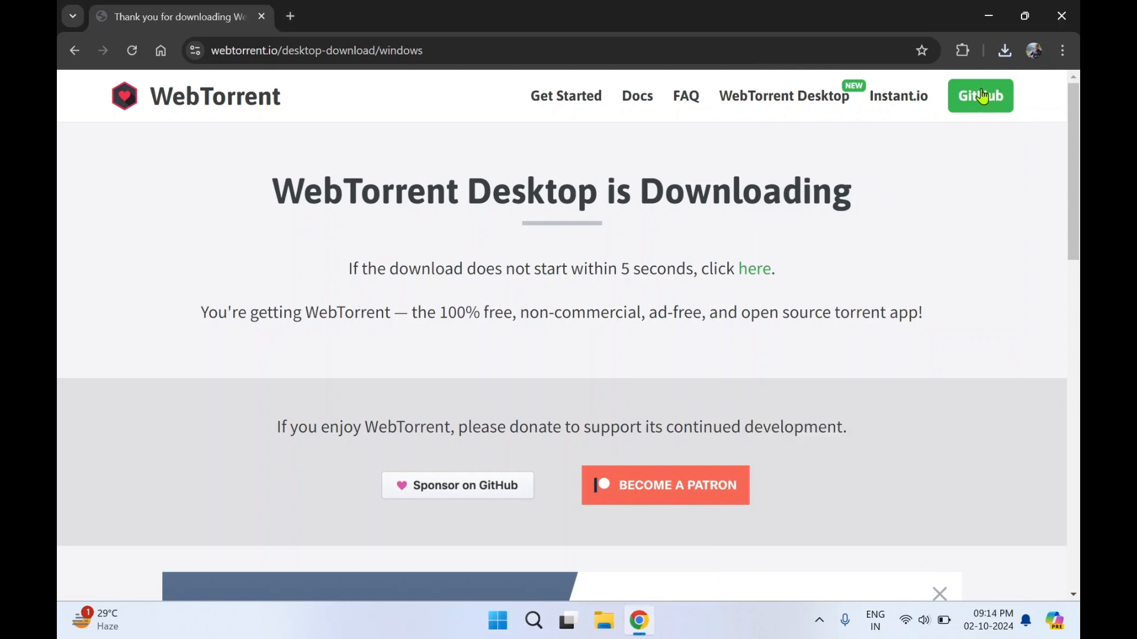
pyautogui.click(1004, 50)
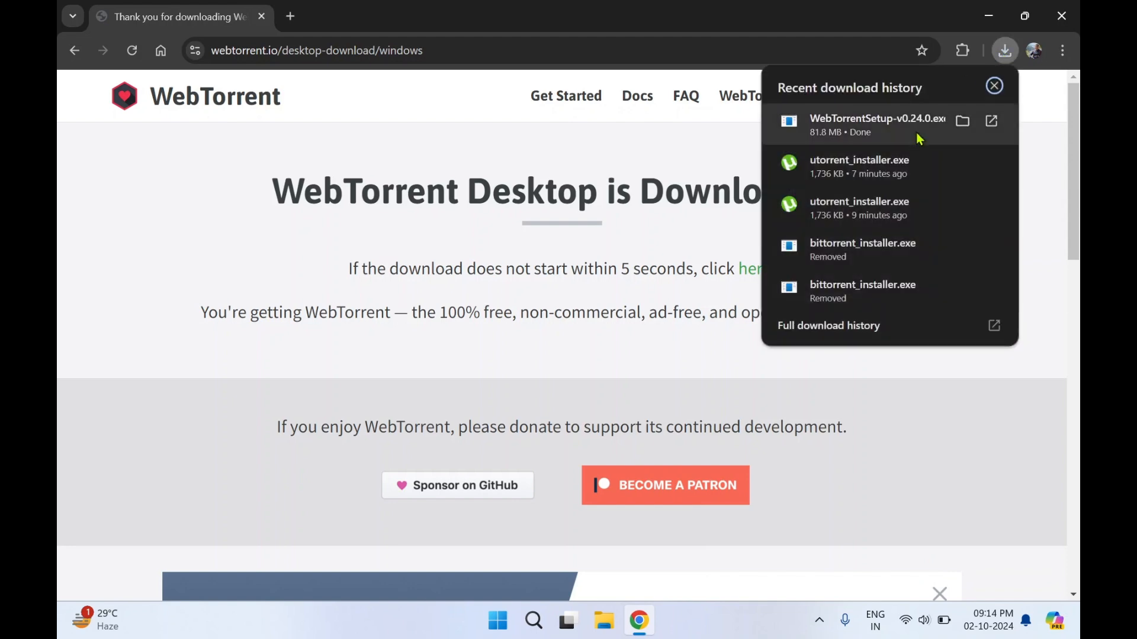
pyautogui.moveTo(991, 121)
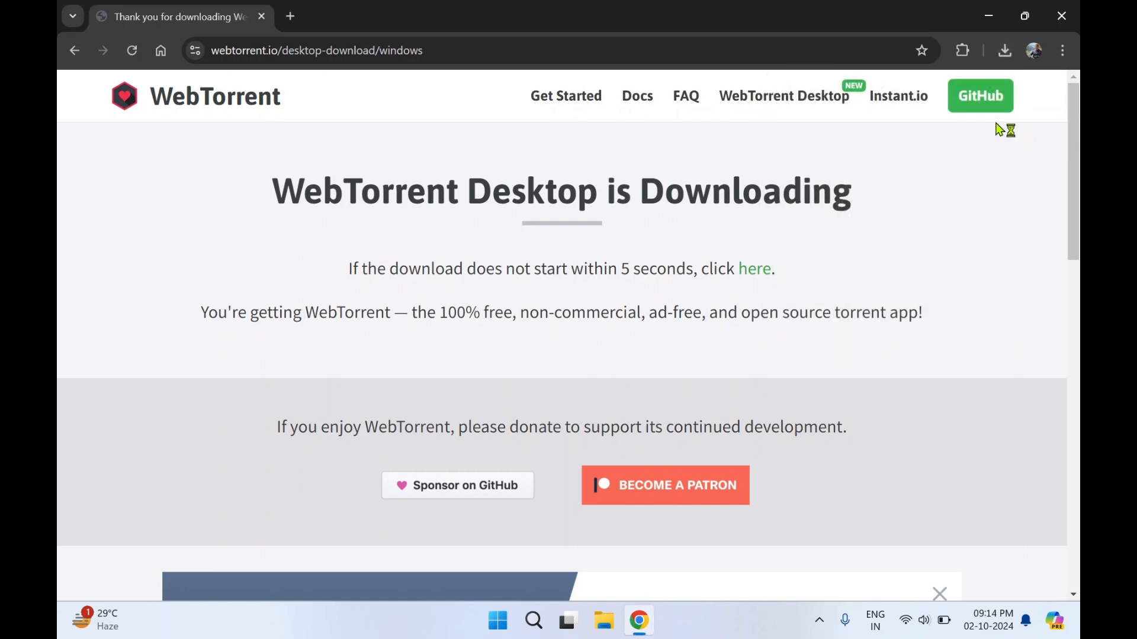
pyautogui.moveTo(729, 227)
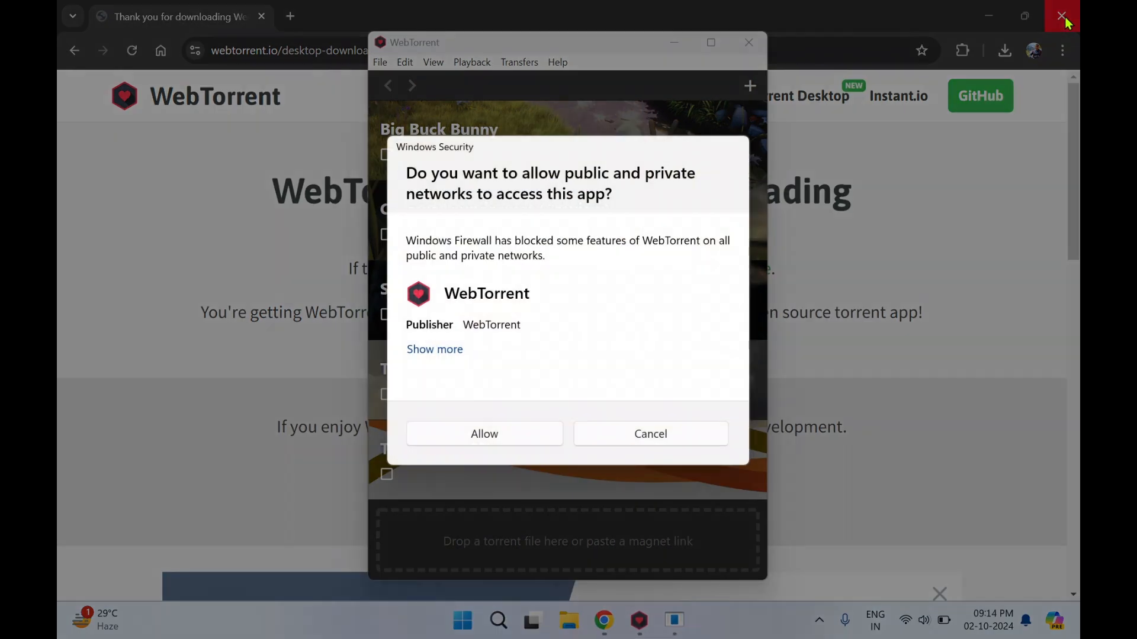
pyautogui.moveTo(935, 51)
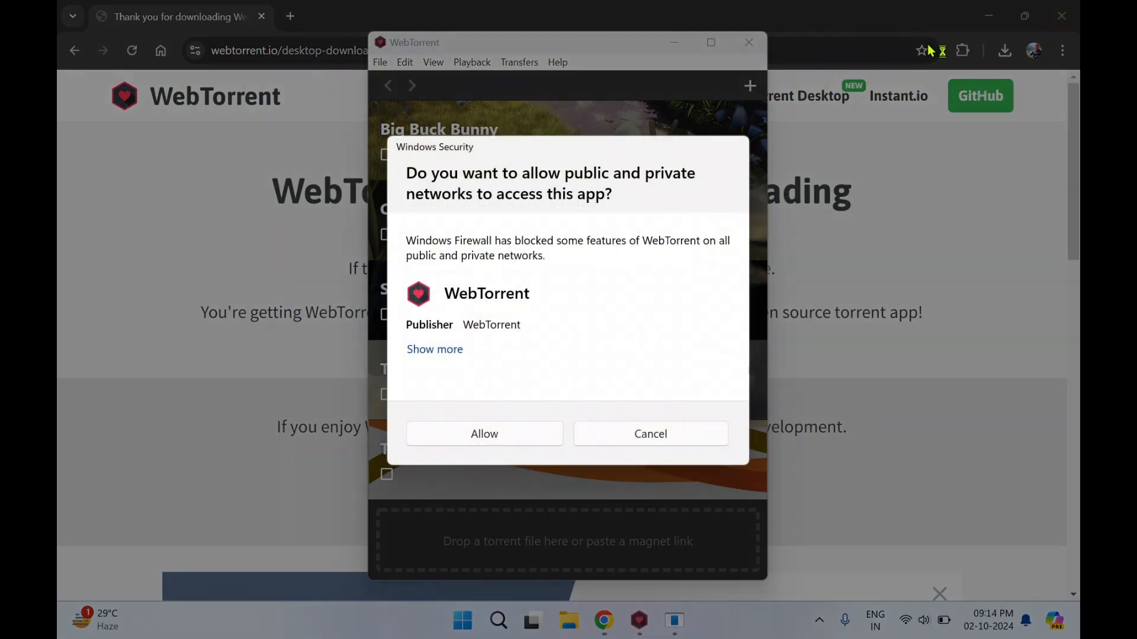
pyautogui.moveTo(435, 200)
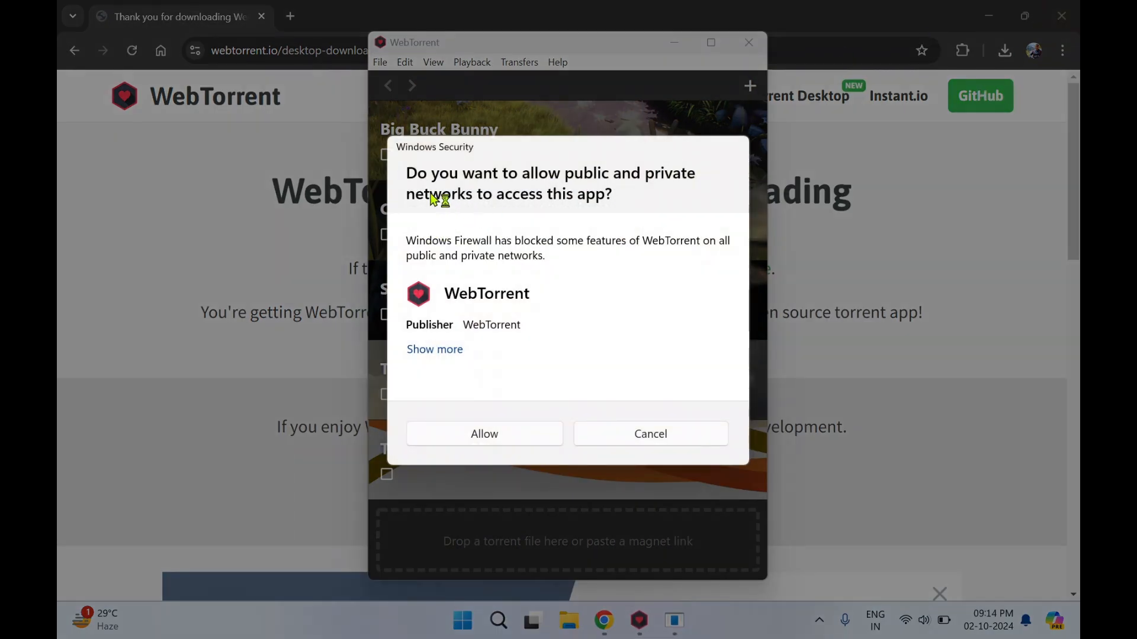
pyautogui.moveTo(518, 231)
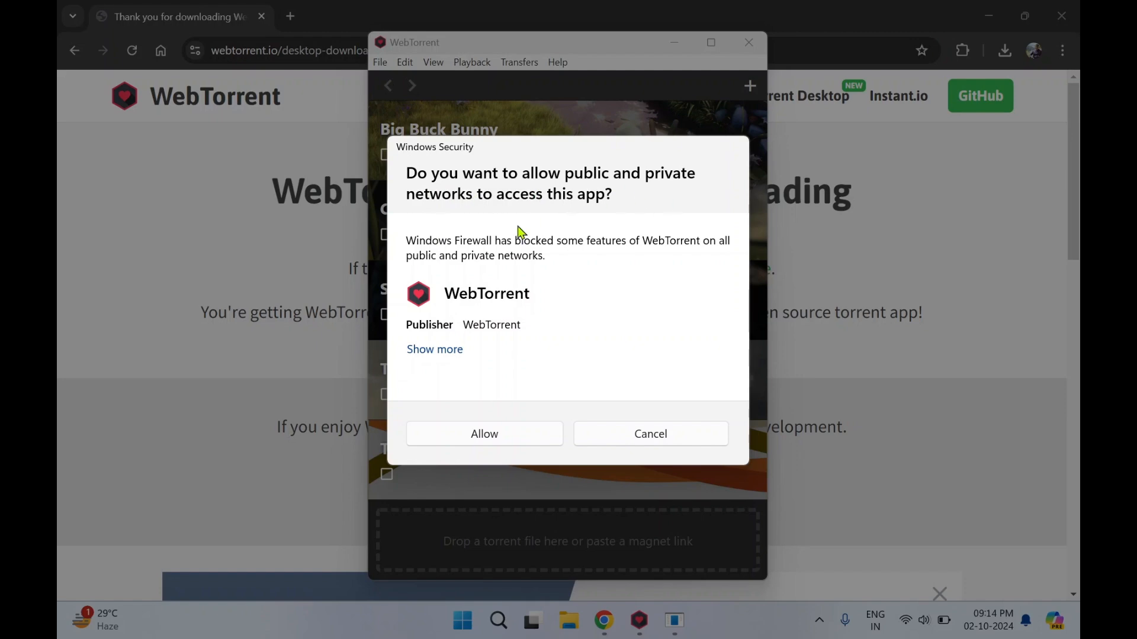
pyautogui.moveTo(508, 433)
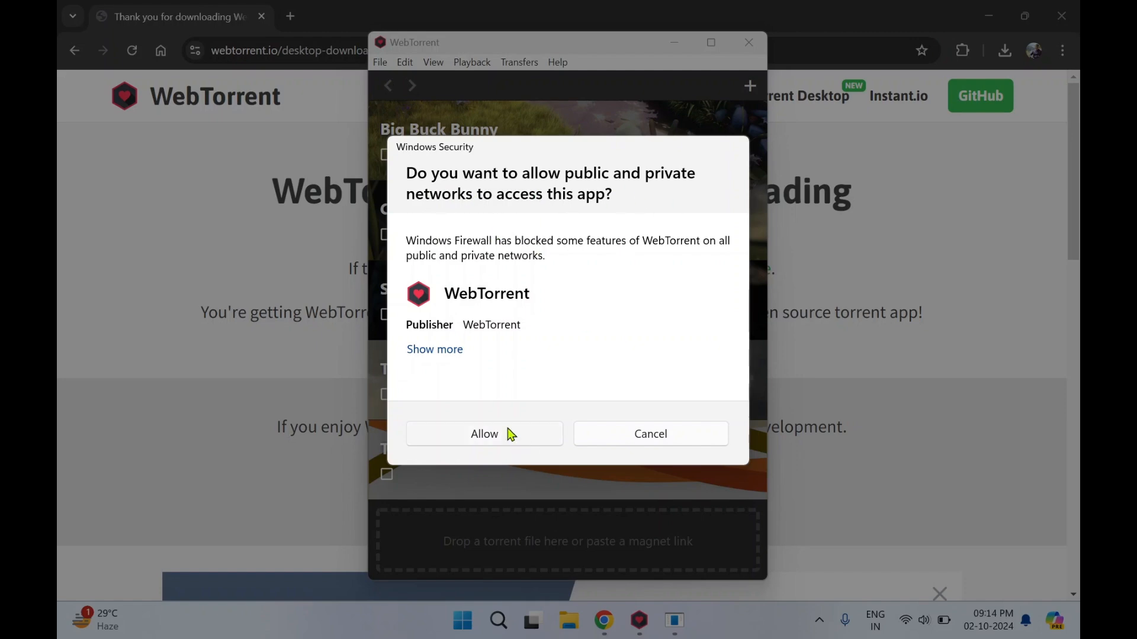
# - Allow WebTorrent network access in the Windows Security firewall prompt
pyautogui.click(484, 434)
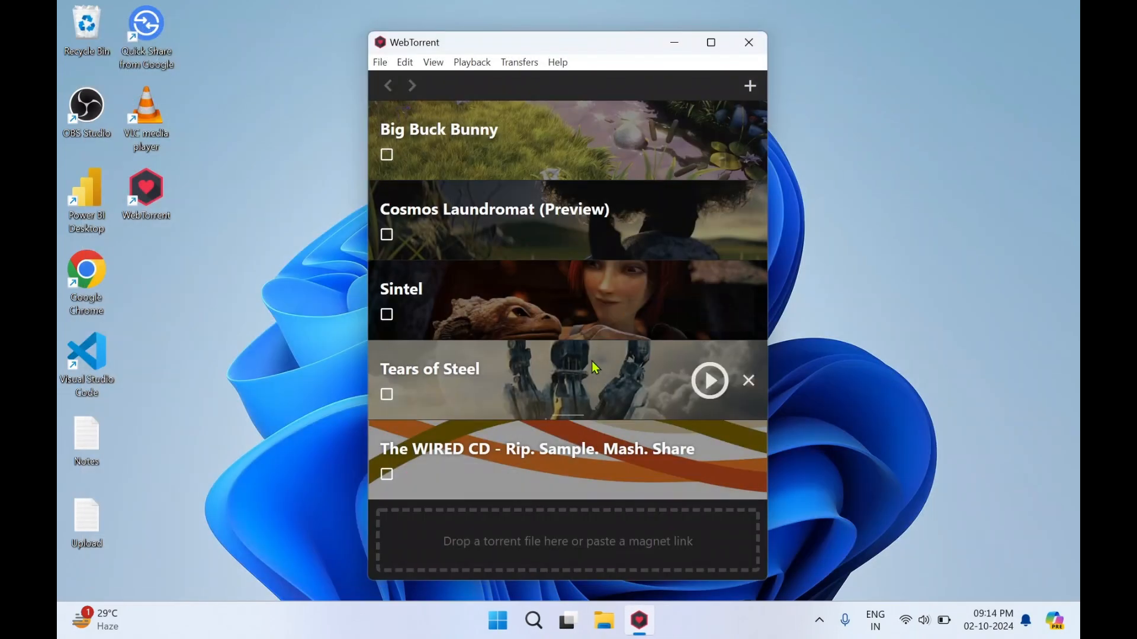
pyautogui.moveTo(673, 57)
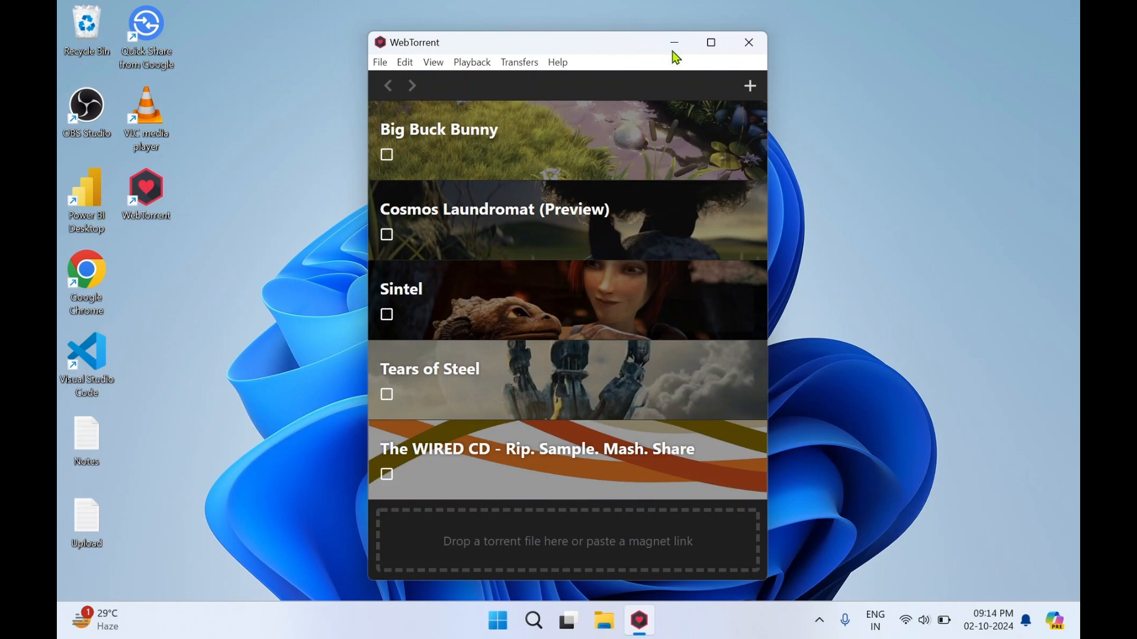
# - Maximize the WebTorrent window and browse its File menu options
pyautogui.click(711, 42)
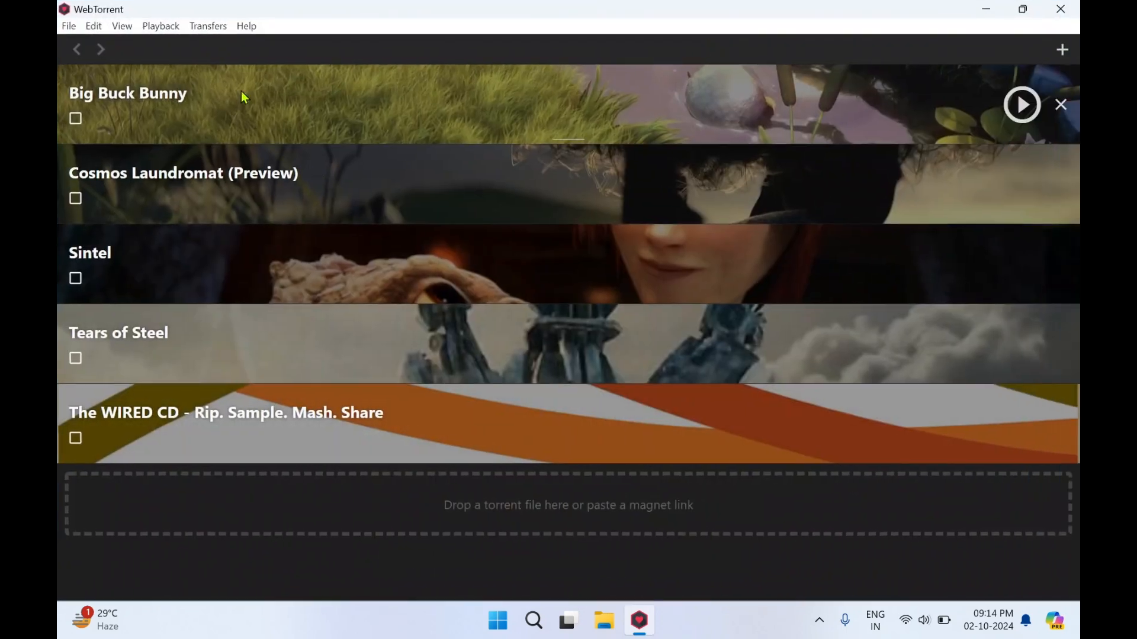
pyautogui.click(68, 25)
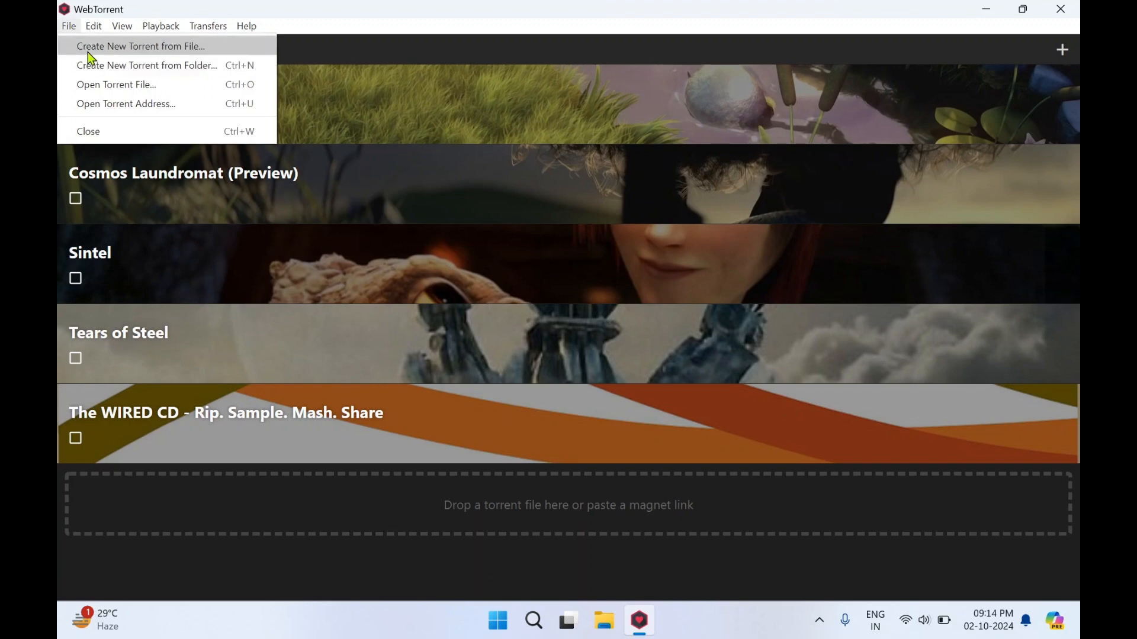
pyautogui.moveTo(116, 84)
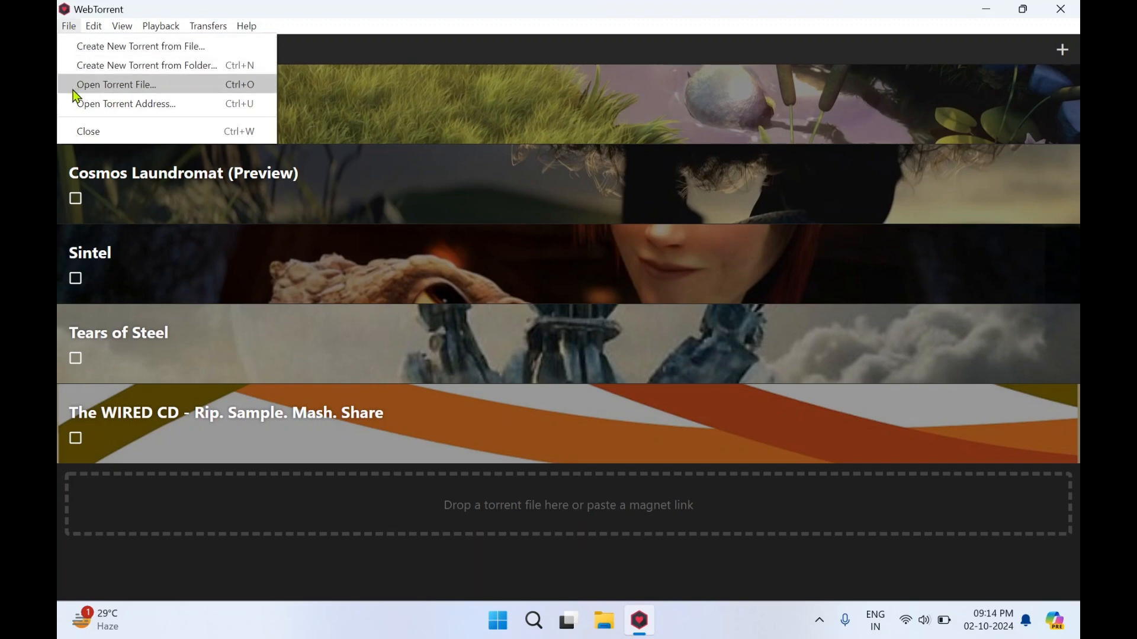
pyautogui.moveTo(118, 90)
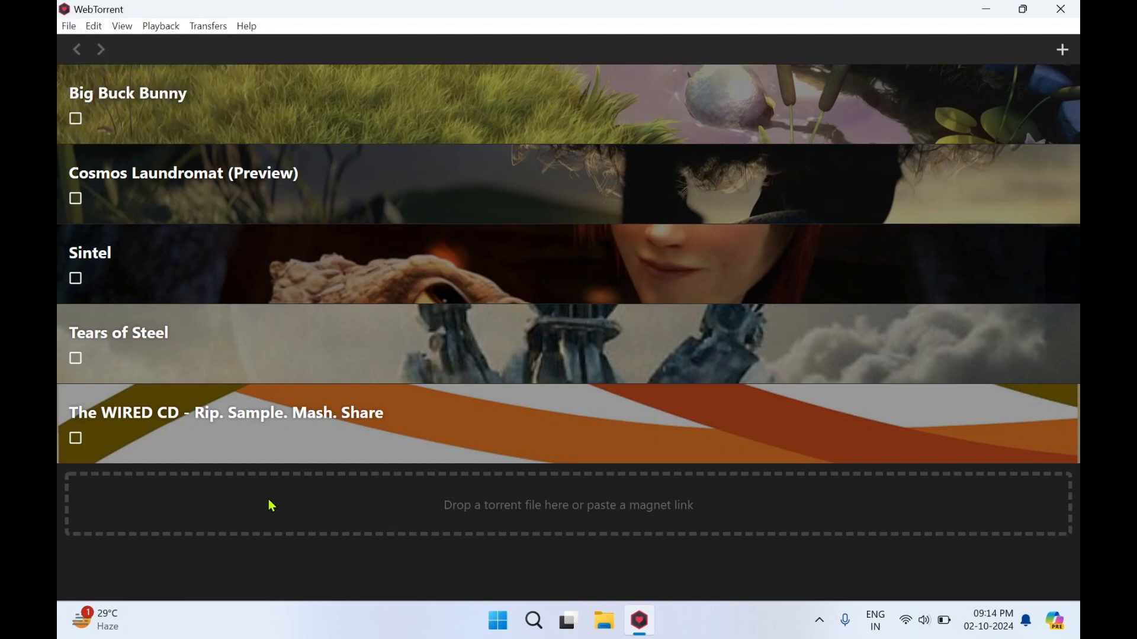
pyautogui.moveTo(615, 521)
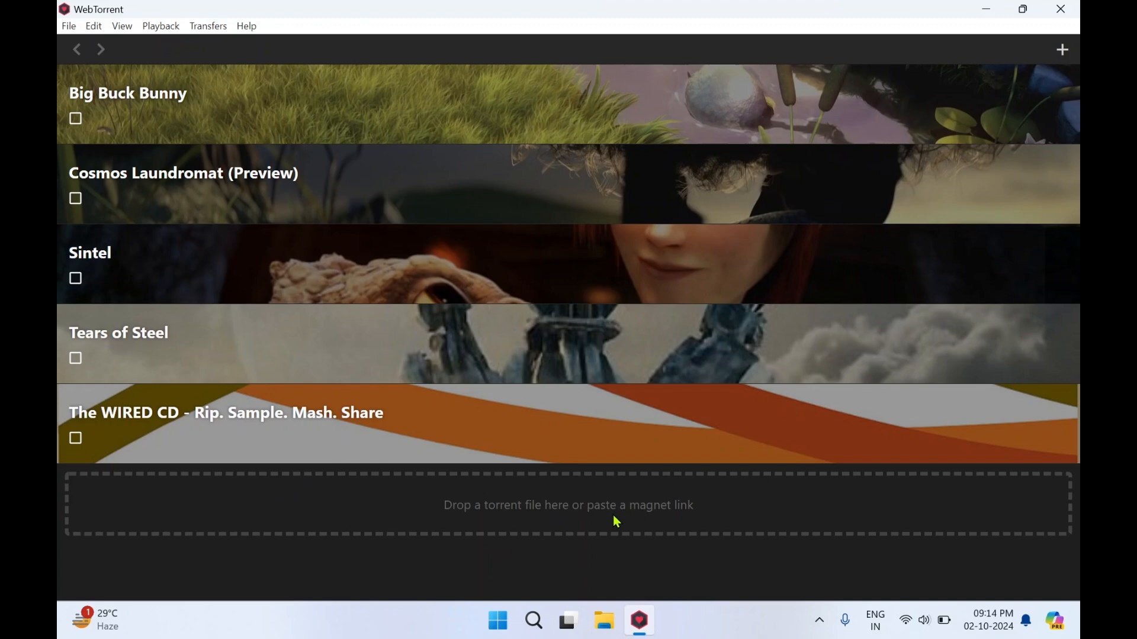
pyautogui.moveTo(632, 518)
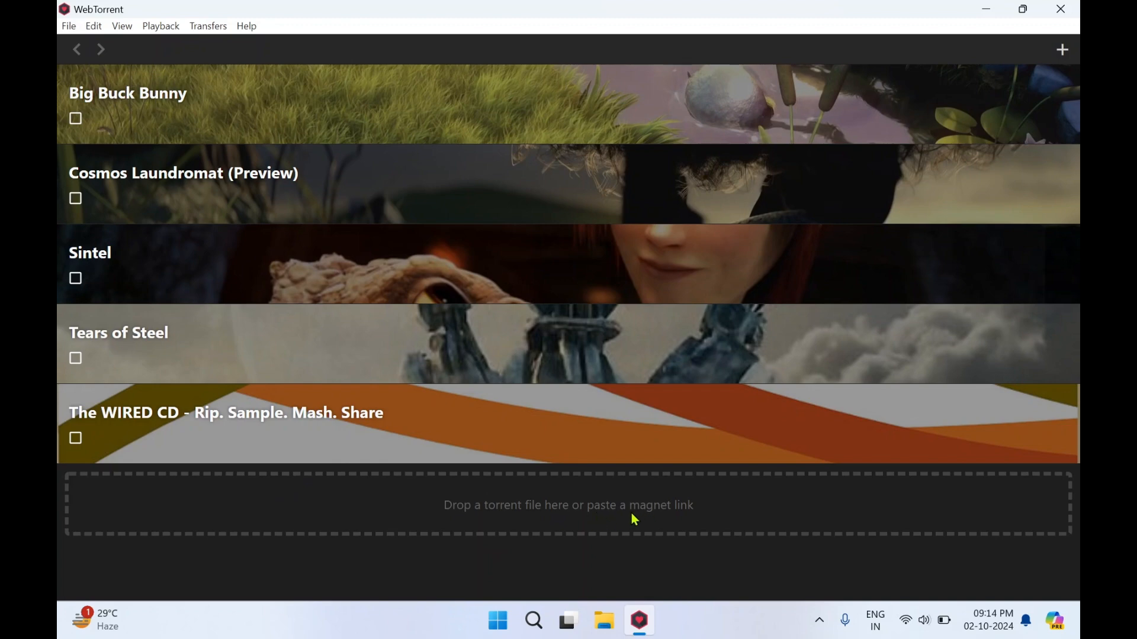
pyautogui.moveTo(577, 469)
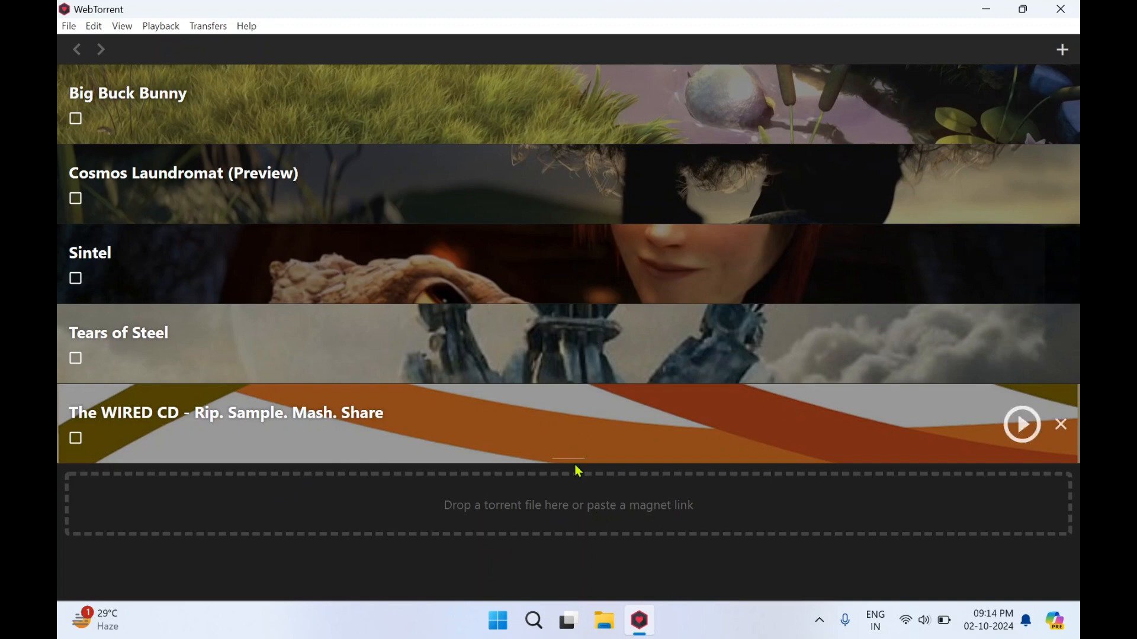
pyautogui.moveTo(1049, 69)
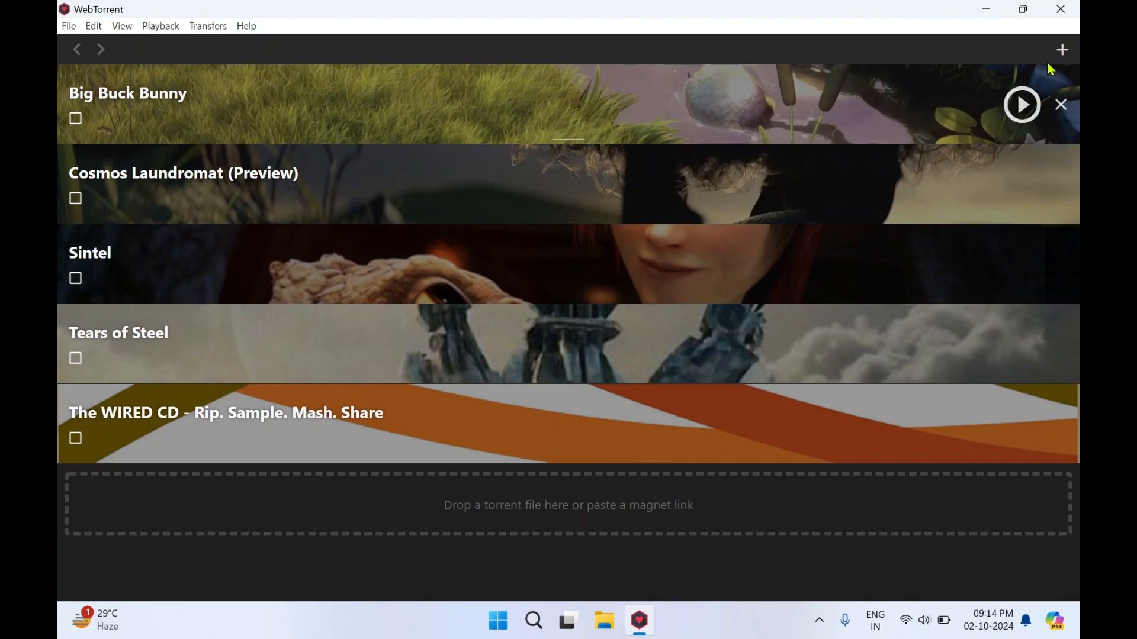
pyautogui.moveTo(483, 524)
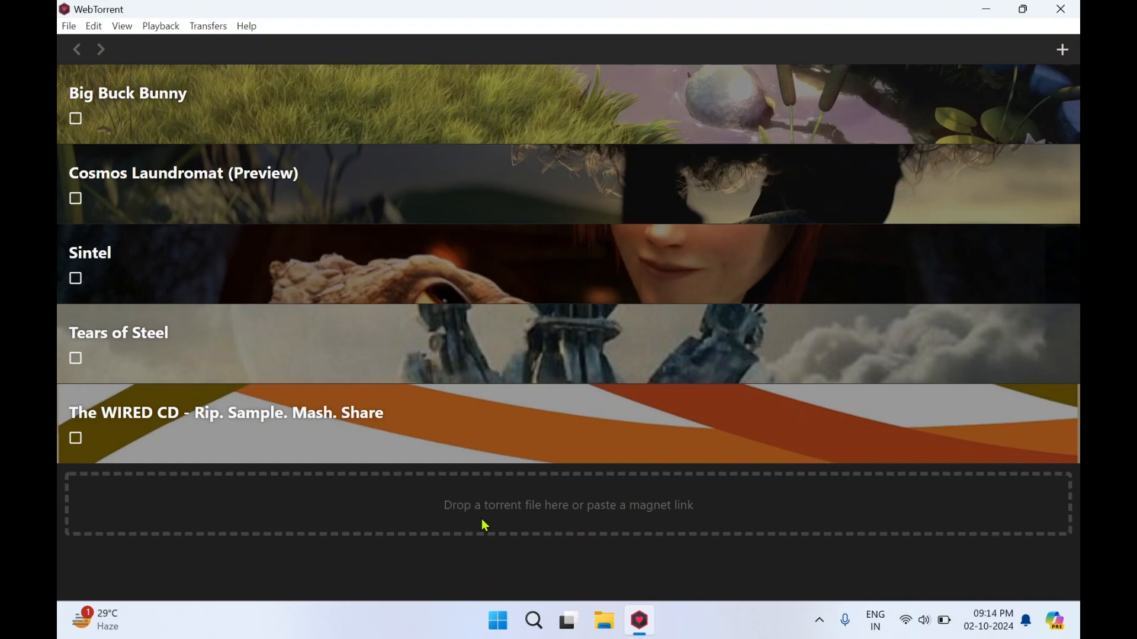
pyautogui.moveTo(681, 539)
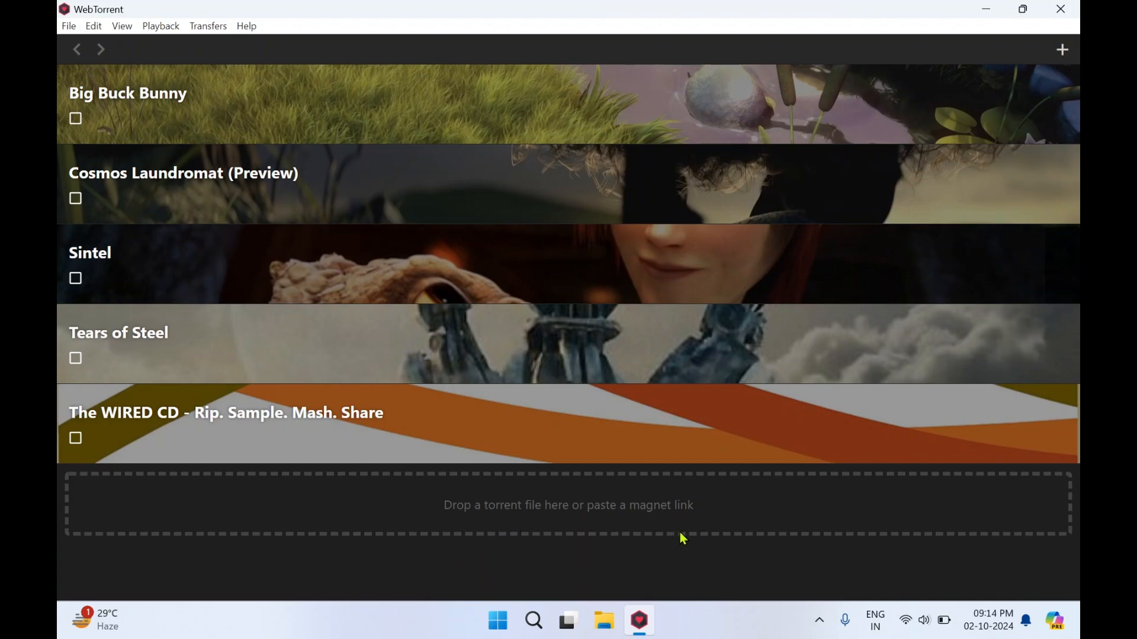
pyautogui.moveTo(630, 514)
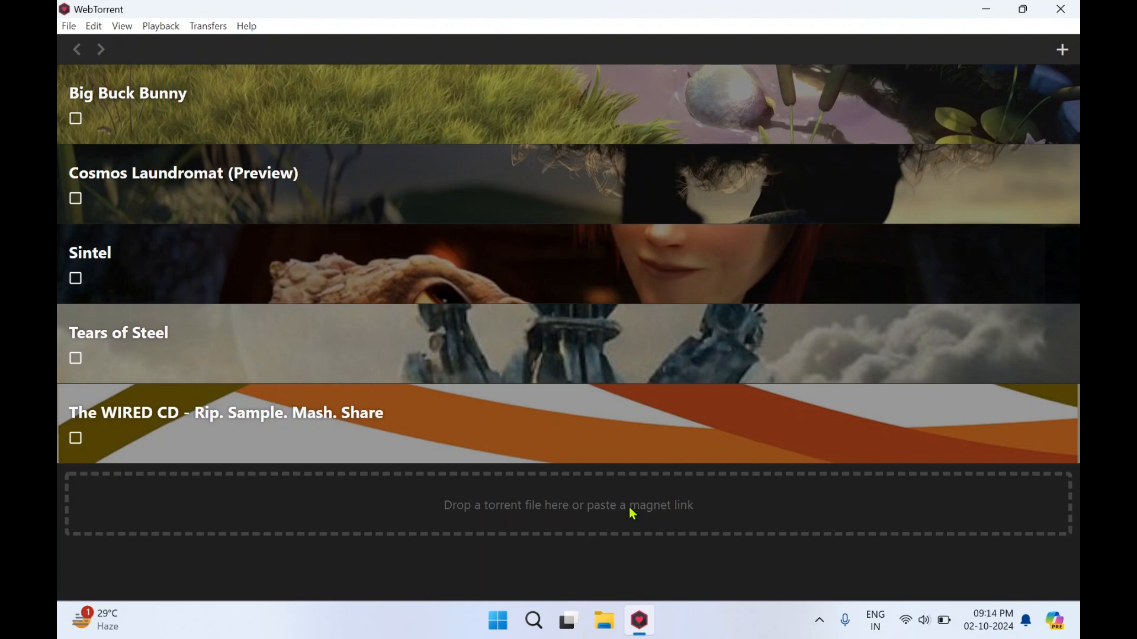
pyautogui.moveTo(1012, 14)
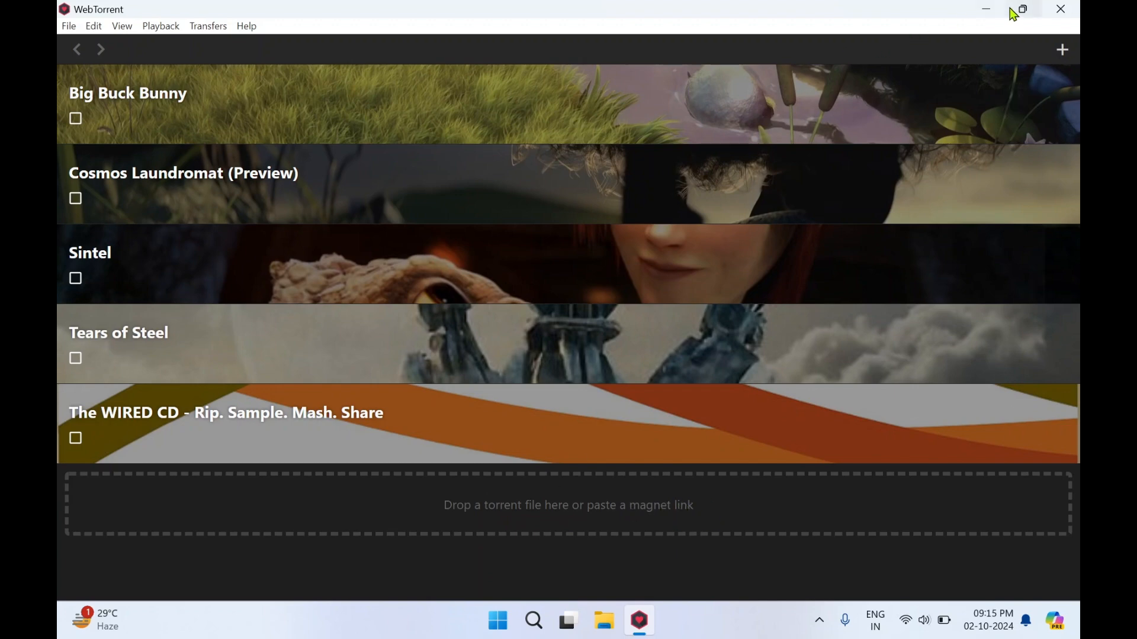
pyautogui.moveTo(1060, 9)
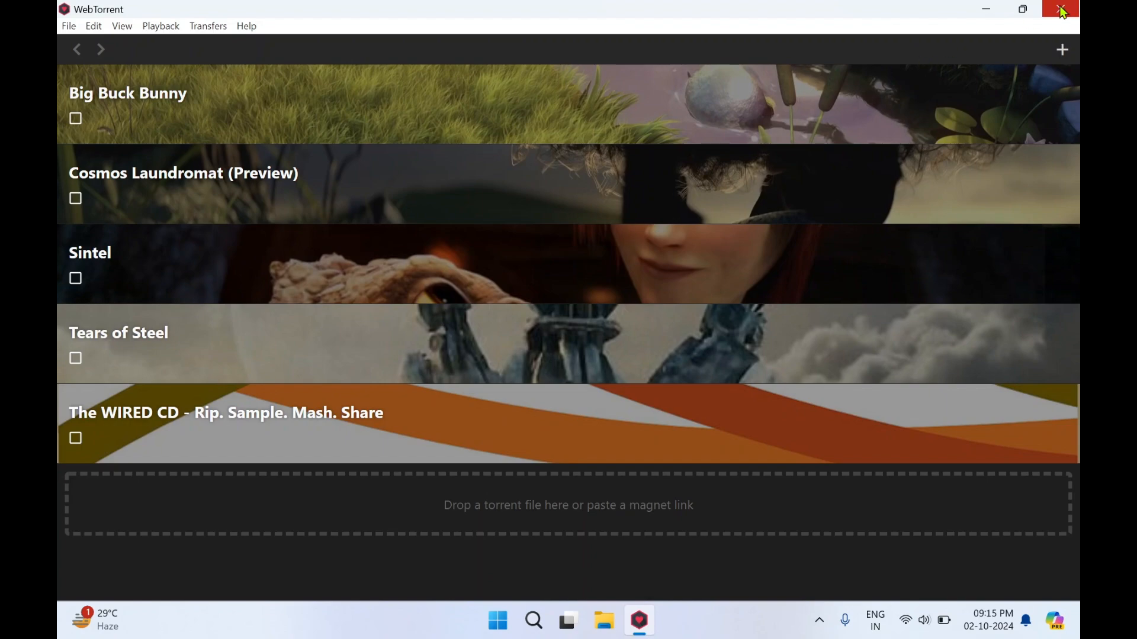
# - Close WebTorrent from its title bar to show the desktop shortcut
pyautogui.click(1060, 9)
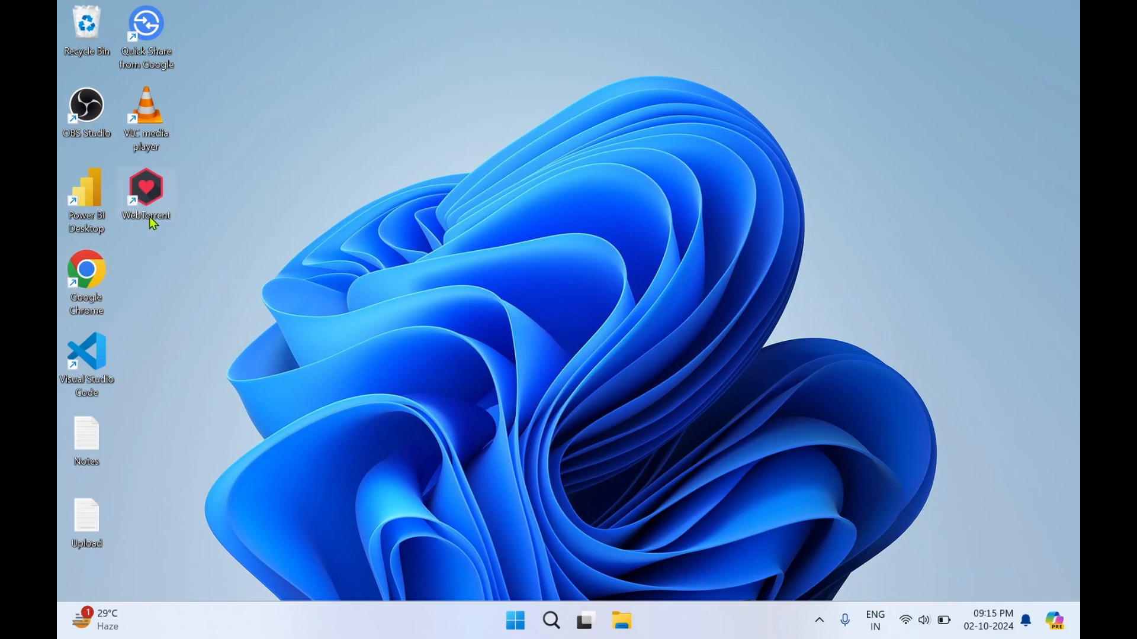
pyautogui.moveTo(208, 245)
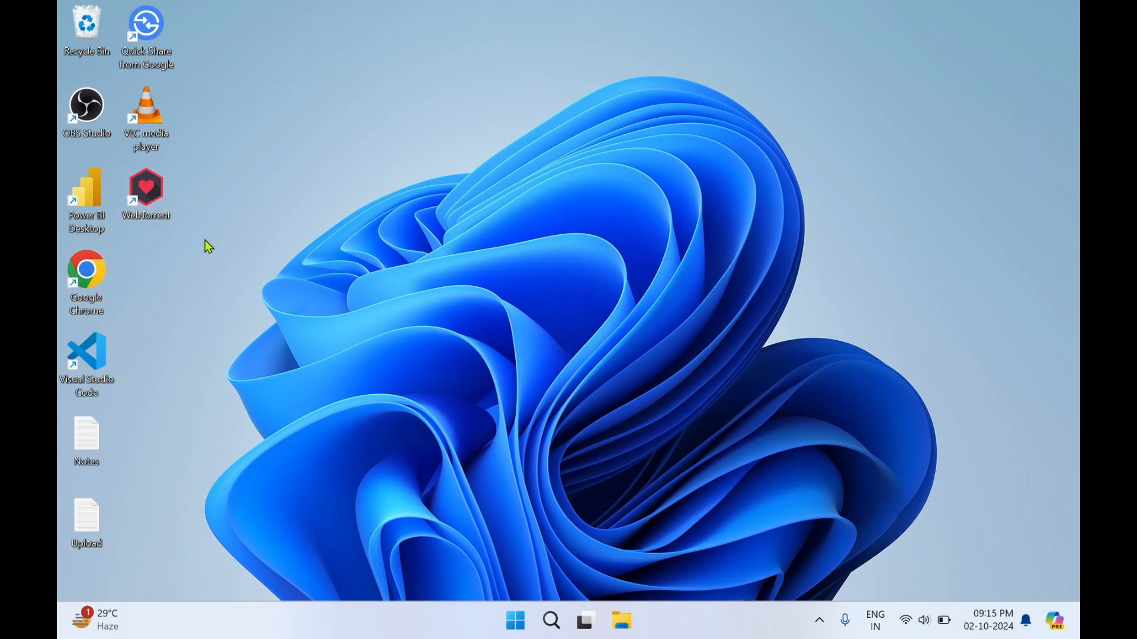
pyautogui.moveTo(507, 602)
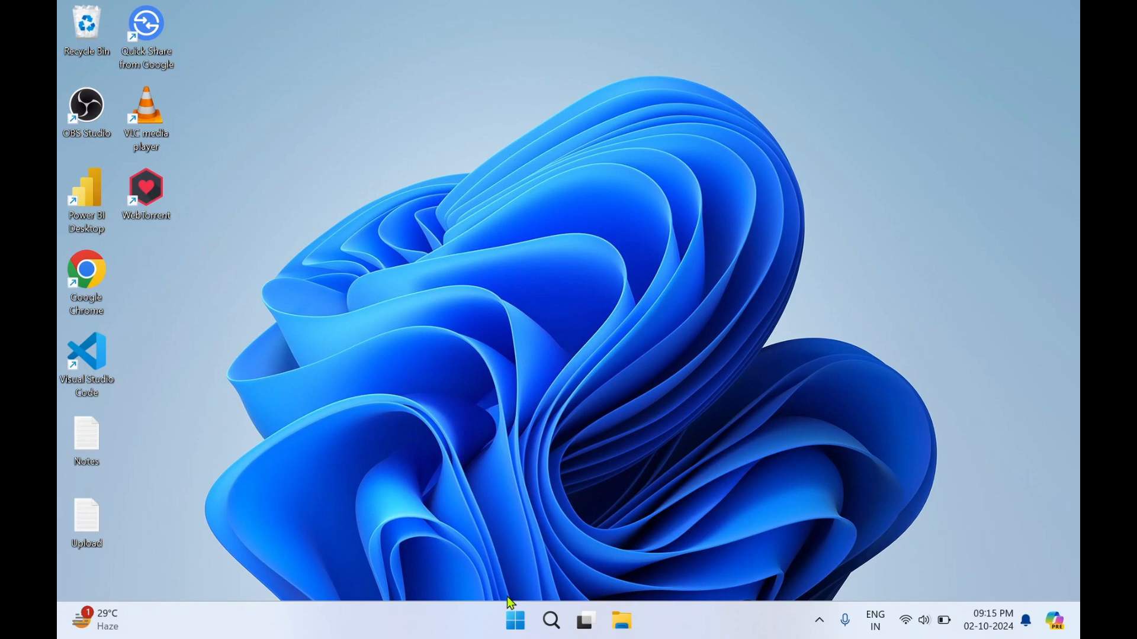
# - Search the Start menu for 'webtorrent' to find the installed app
pyautogui.click(515, 620)
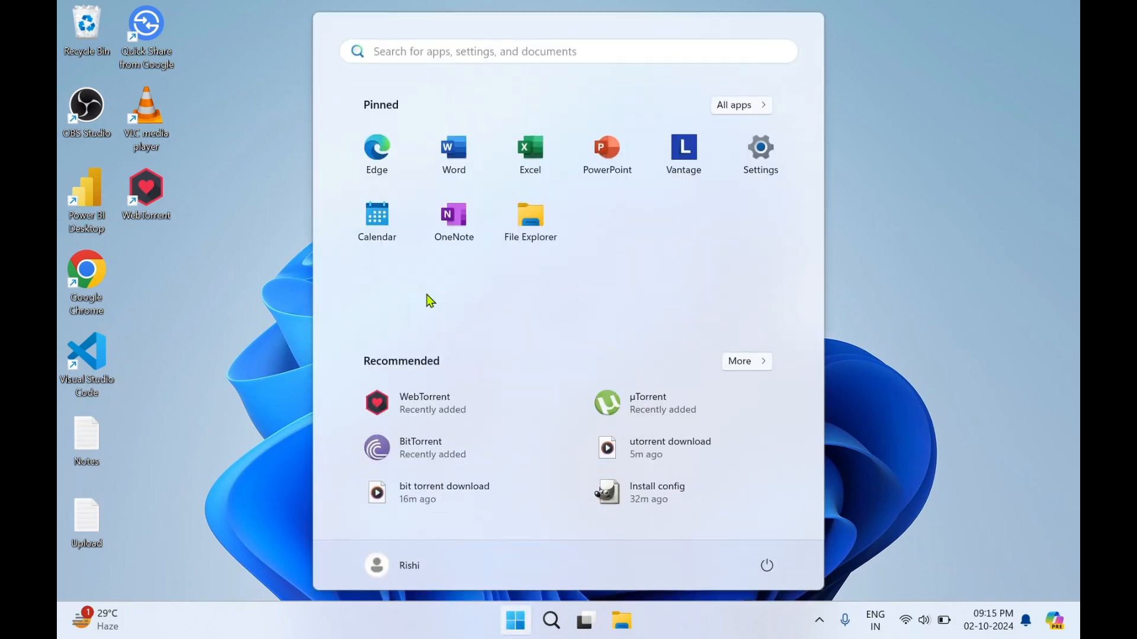
pyautogui.write('word')
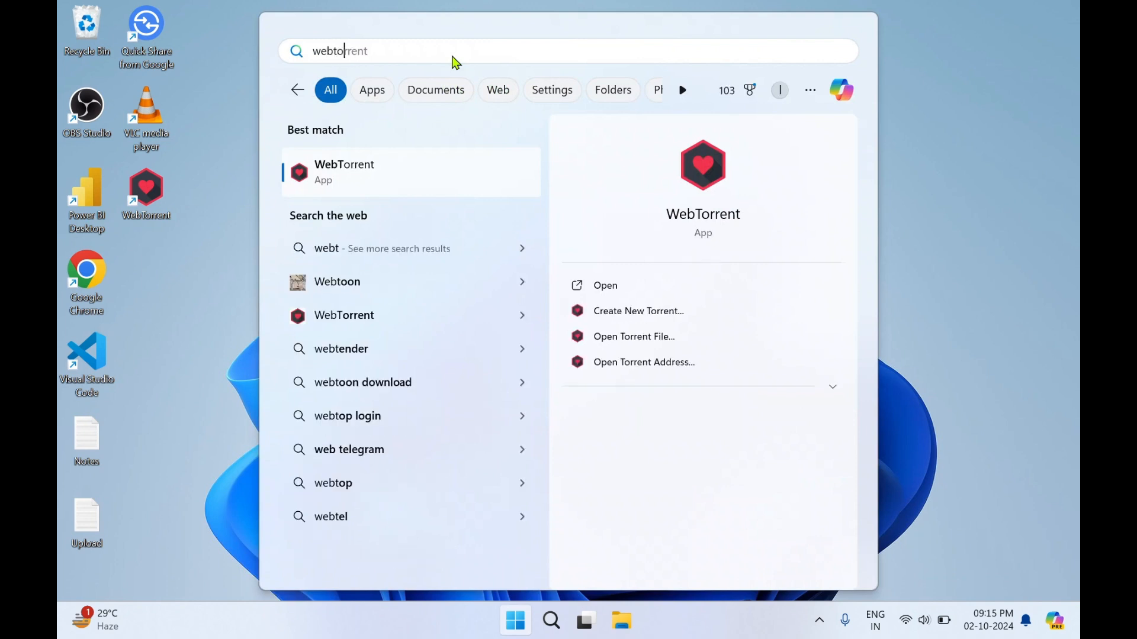
pyautogui.write('rrent')
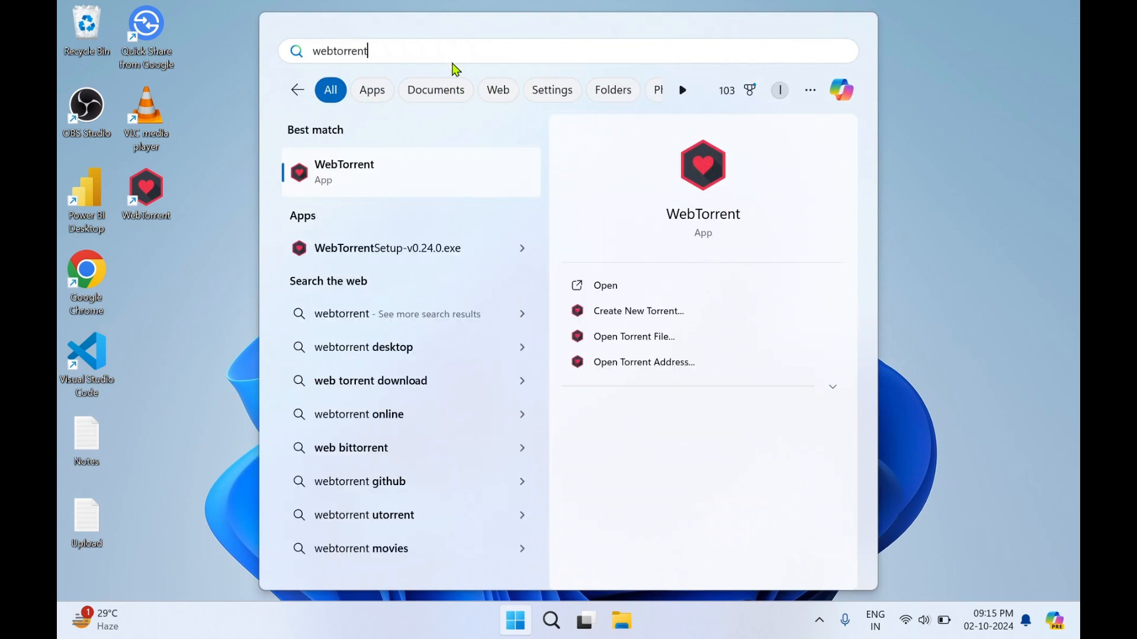
pyautogui.press('ctrl+a')
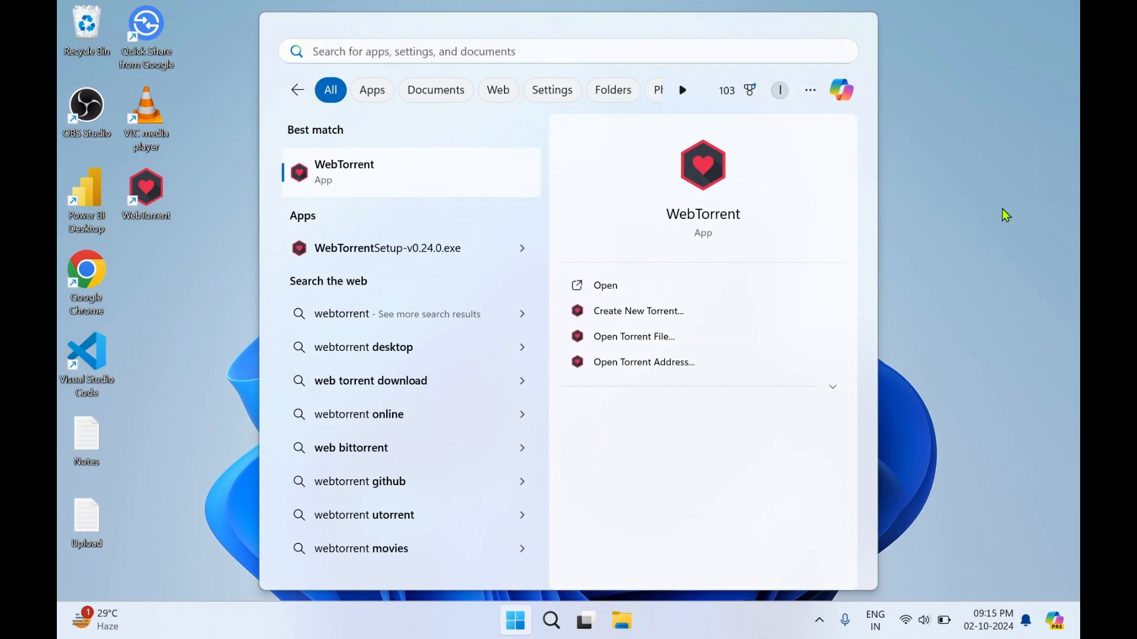